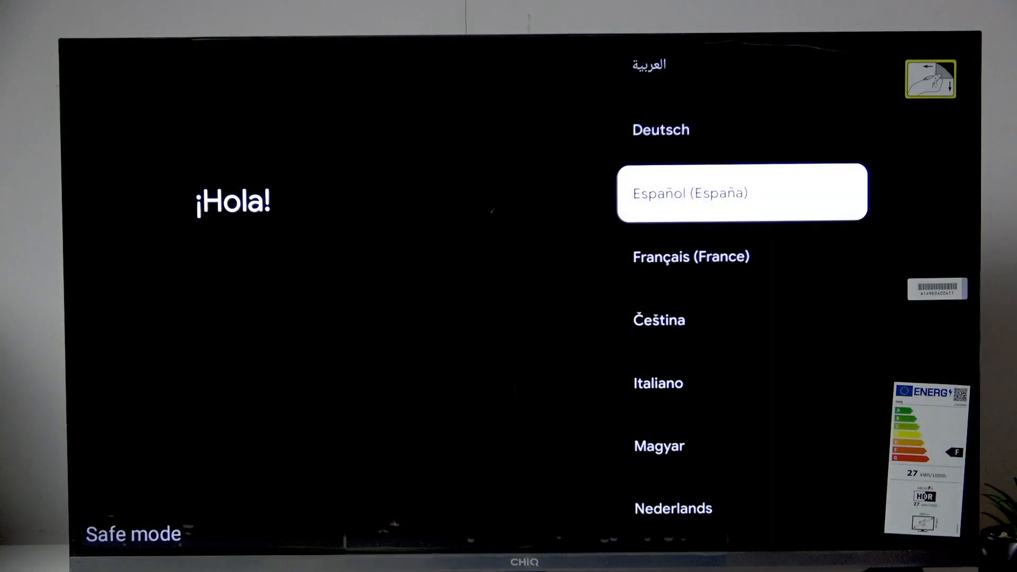
# - Scroll the region list down to Poland and select it as the country
pyautogui.scroll(3)
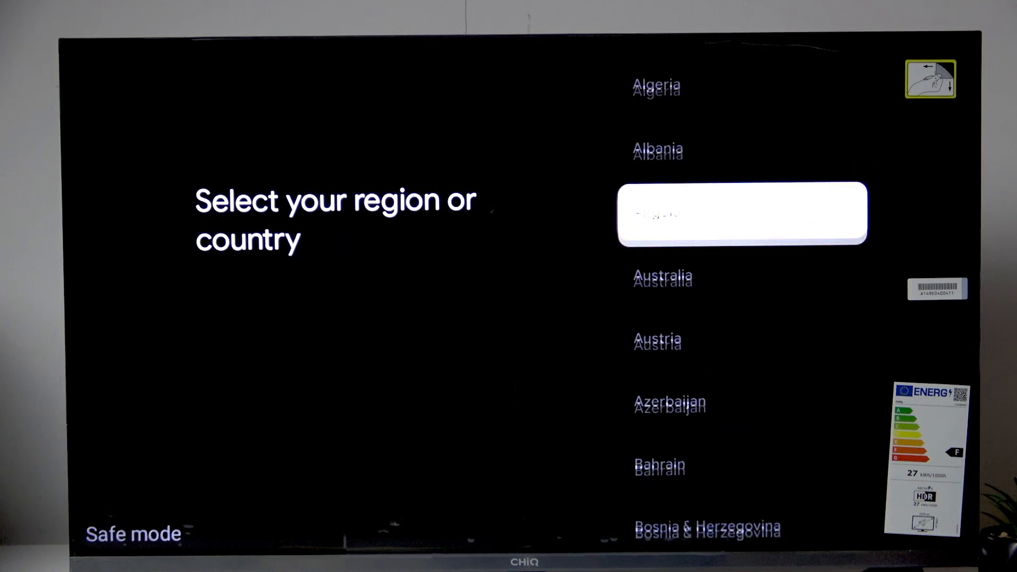
pyautogui.scroll(-3)
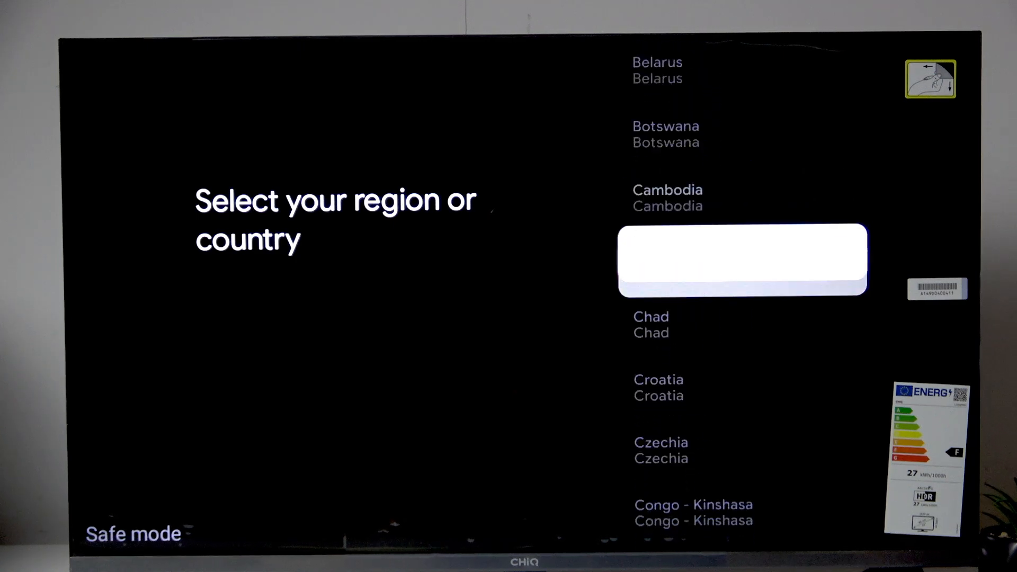
pyautogui.scroll(-3)
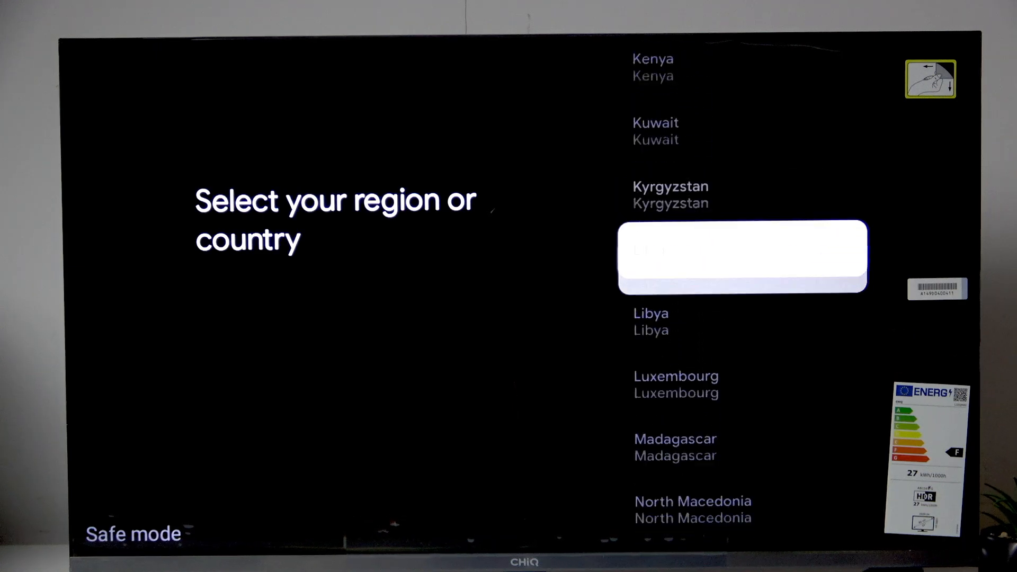
pyautogui.scroll(-3)
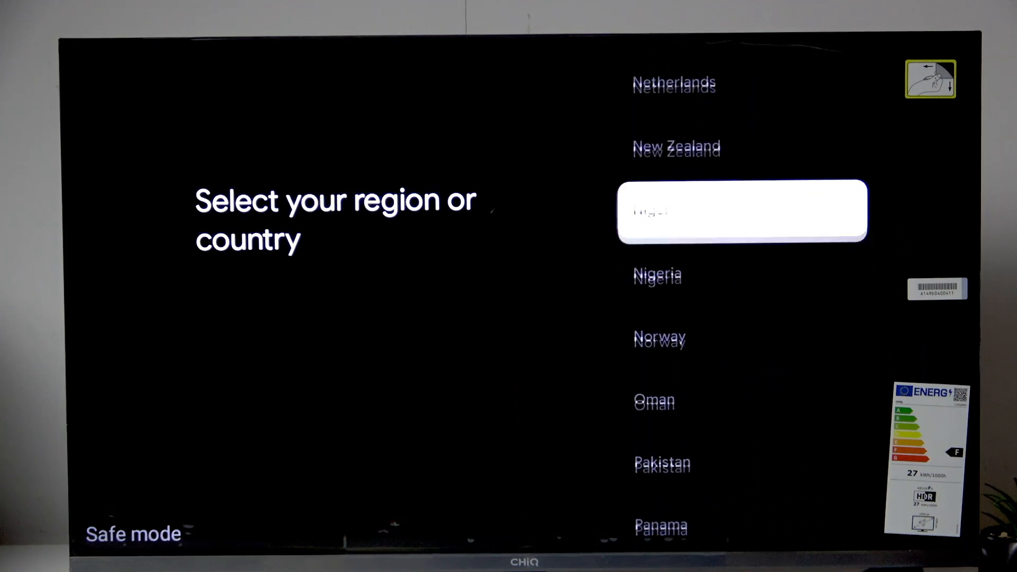
pyautogui.scroll(-3)
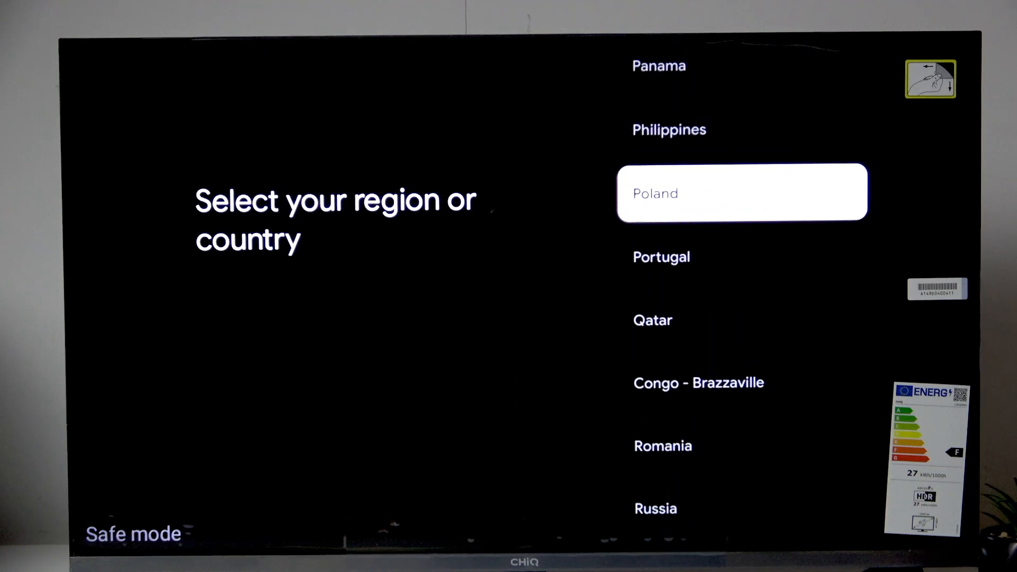
pyautogui.click(741, 192)
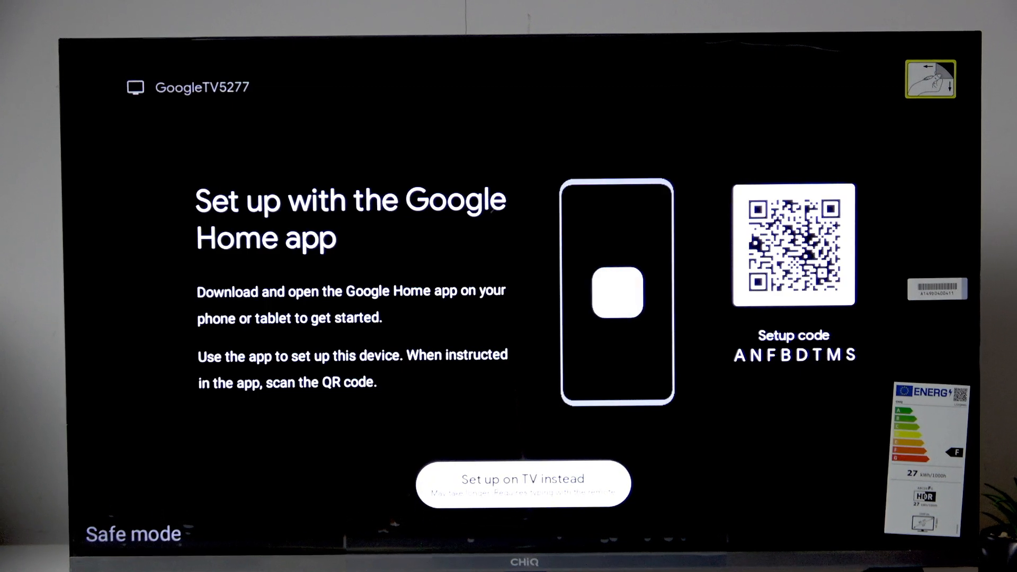
# - Choose 'Set up on TV instead' rather than using the Google Home app
pyautogui.click(522, 480)
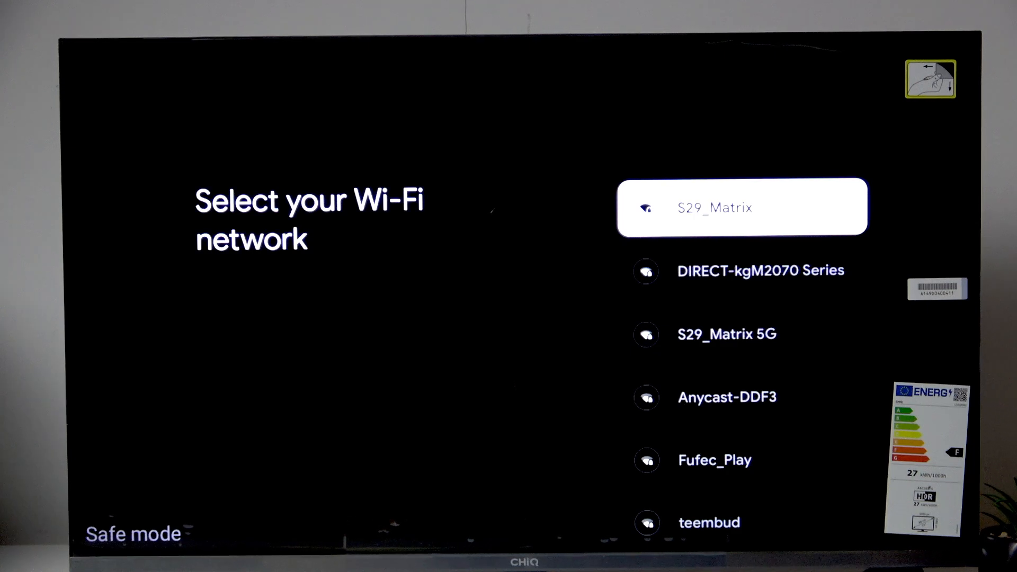
# - Join the S29_Matrix Wi-Fi network by entering and submitting its password
pyautogui.click(741, 207)
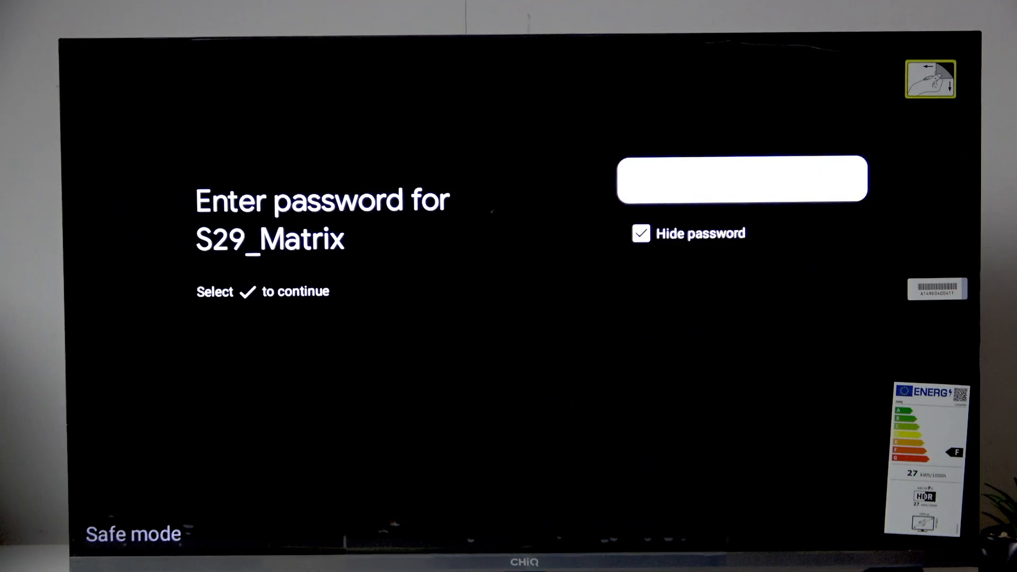
pyautogui.click(741, 179)
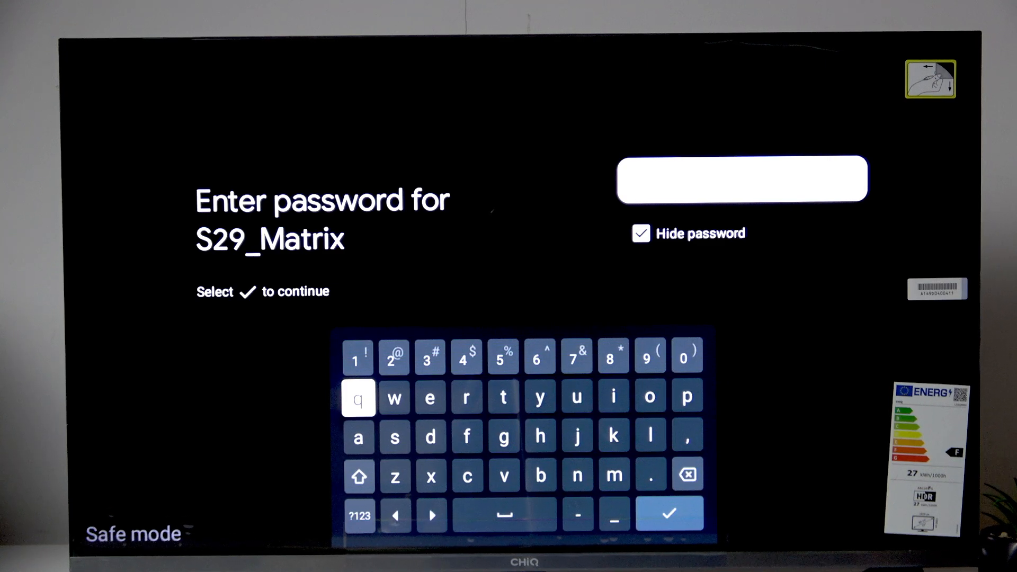
pyautogui.click(669, 513)
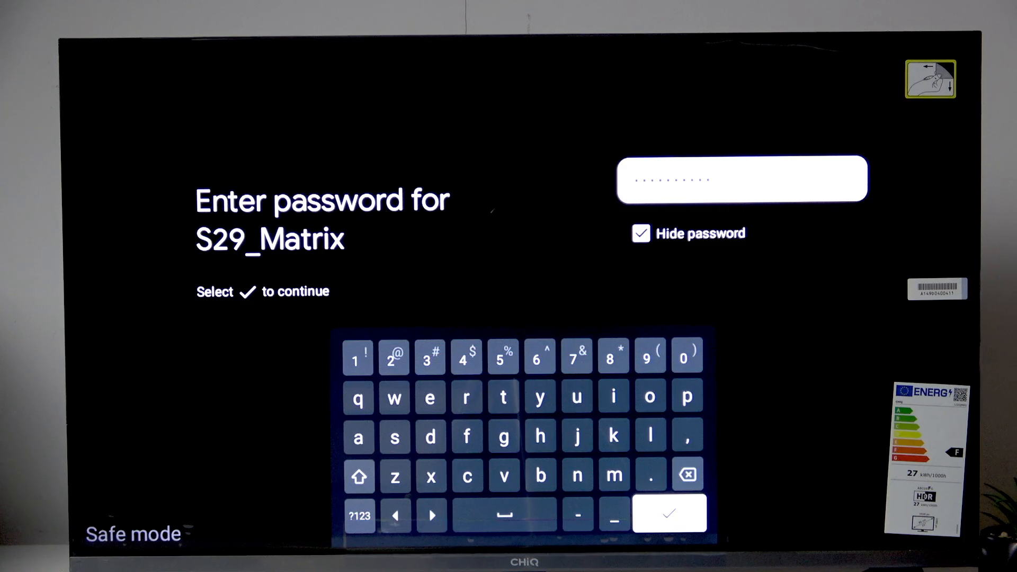
pyautogui.click(670, 514)
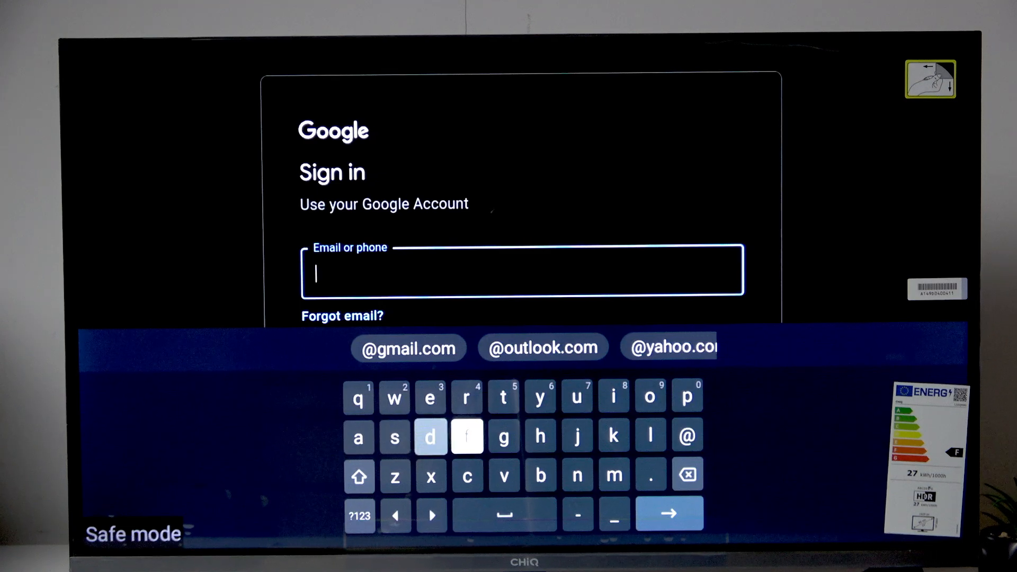
# - Enter the Google account email on the on-screen keyboard and continue signing in
pyautogui.click(466, 436)
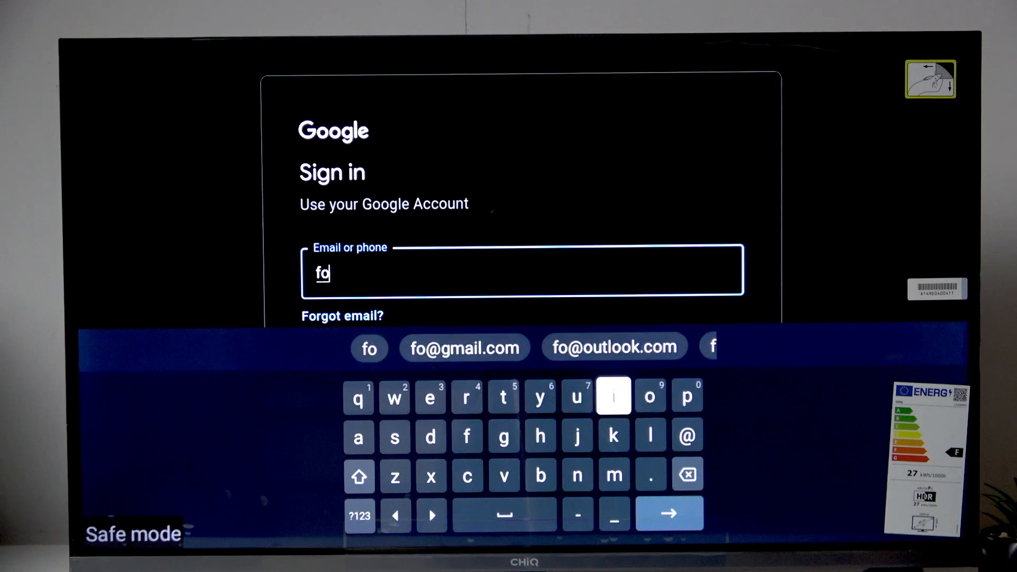
pyautogui.click(466, 397)
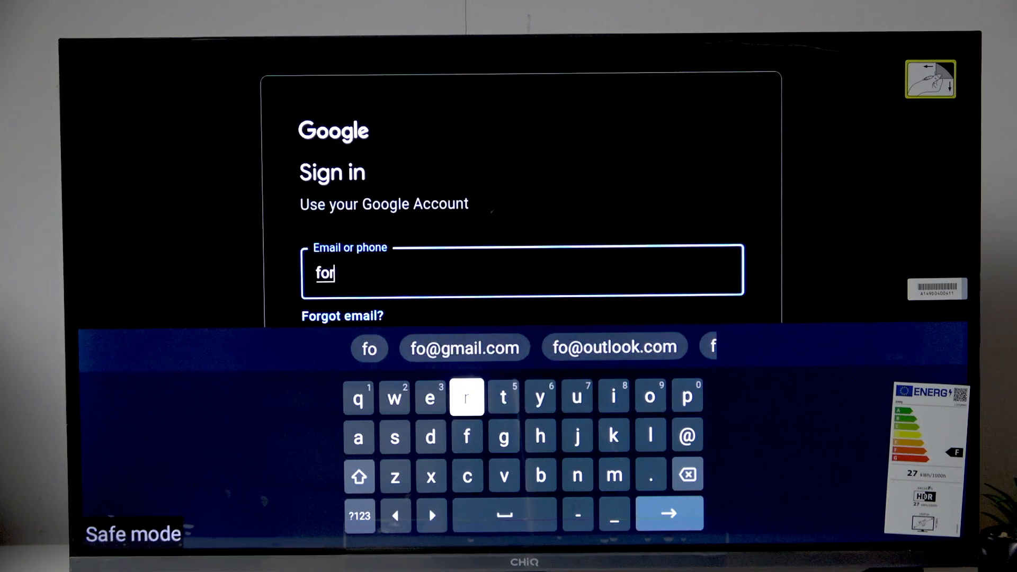
pyautogui.click(503, 396)
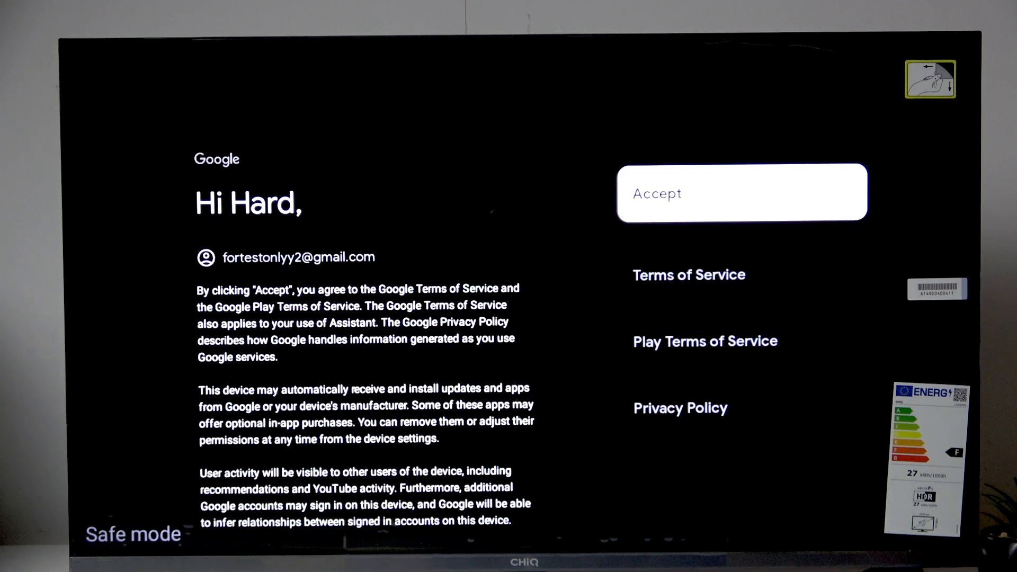
# - Accept the Google terms, dismiss 'Did you know?', and accept the Google Services defaults
pyautogui.click(742, 192)
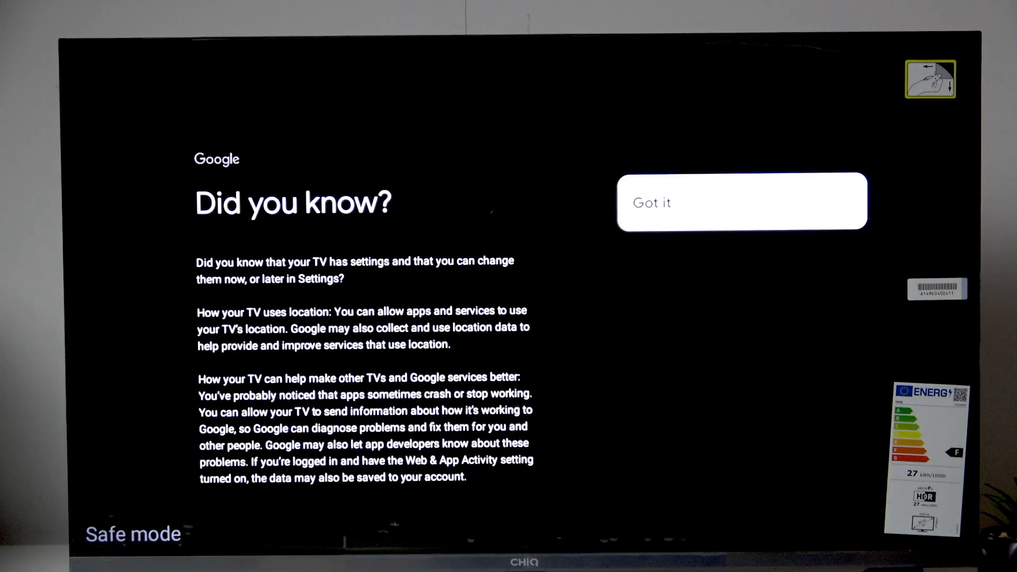
pyautogui.click(741, 202)
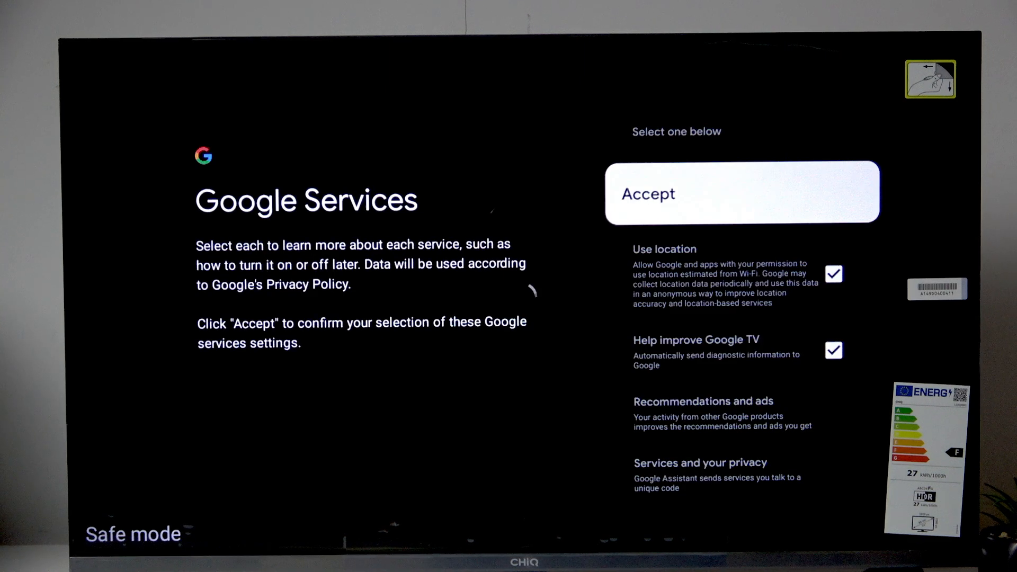
pyautogui.click(741, 192)
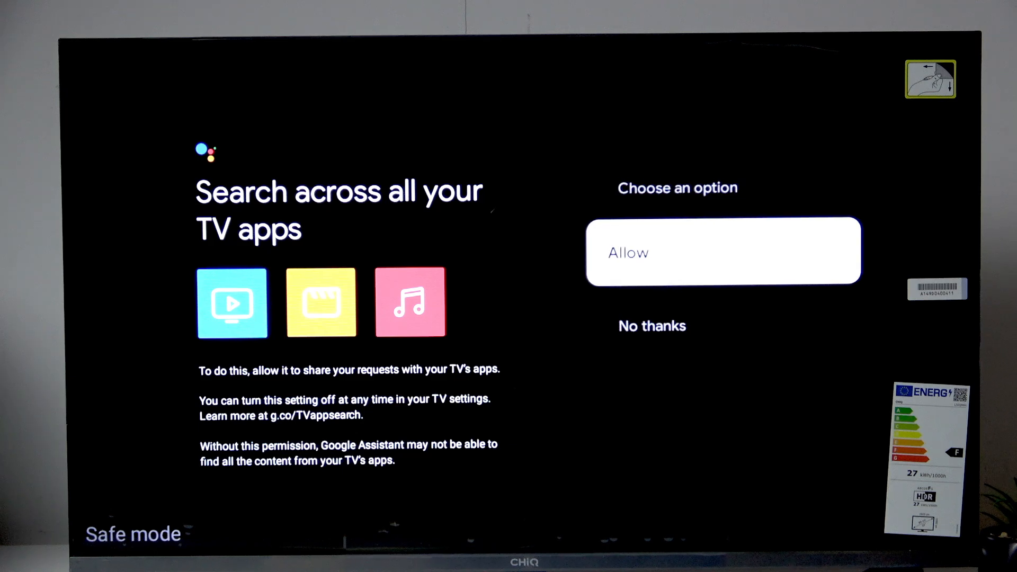
# - Allow search across TV apps, then choose No thanks for Voice Match and personal results
pyautogui.press('Down')
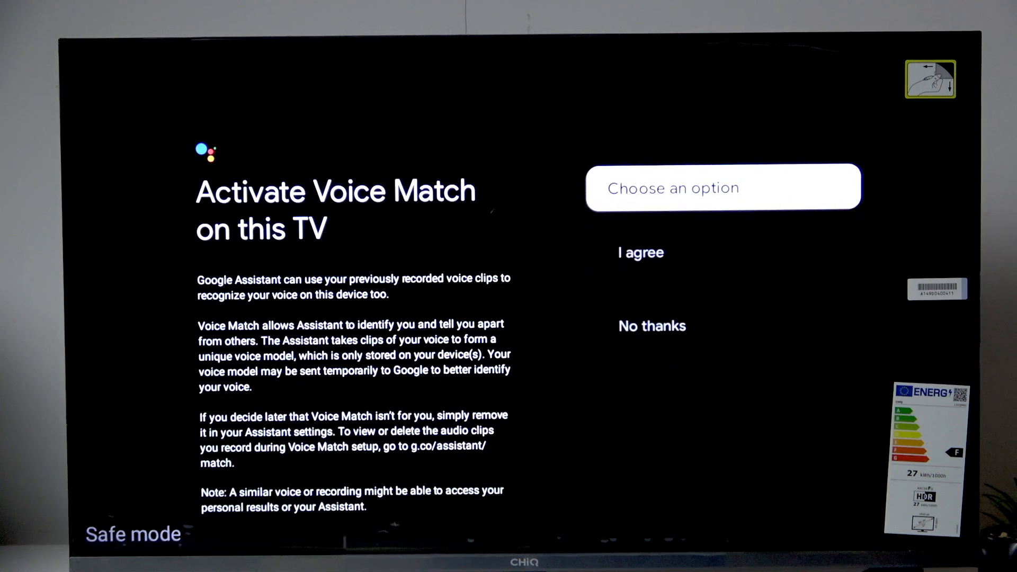
pyautogui.press('down')
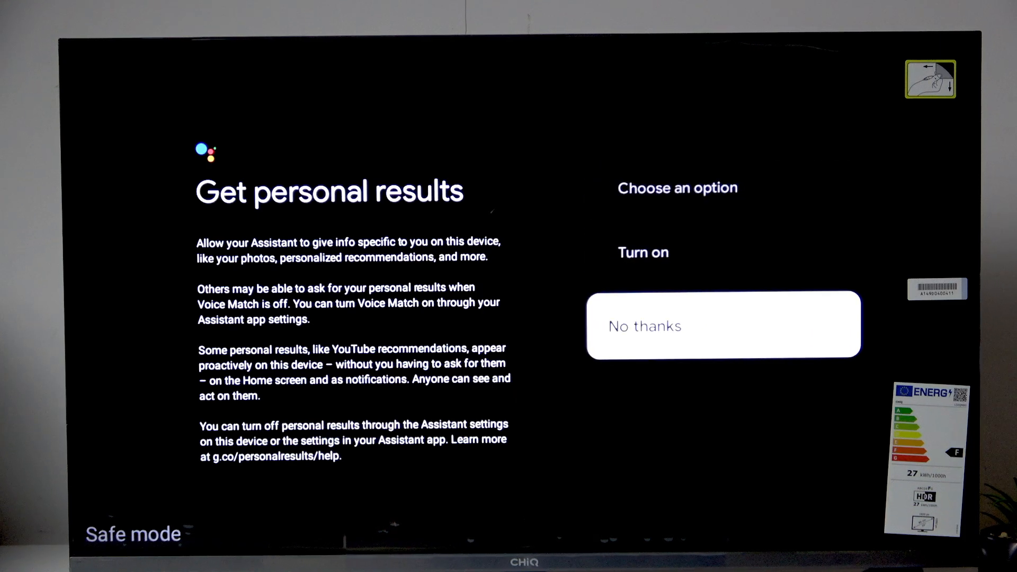
pyautogui.click(722, 326)
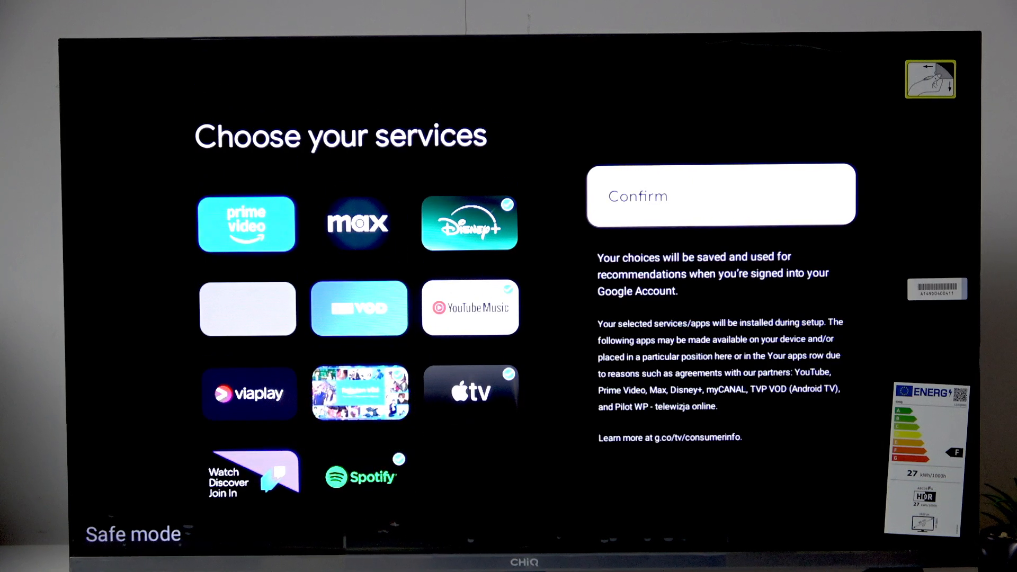
# - Confirm the selected services, accept the CHiQ disclaimer, and skip remote pairing
pyautogui.click(719, 194)
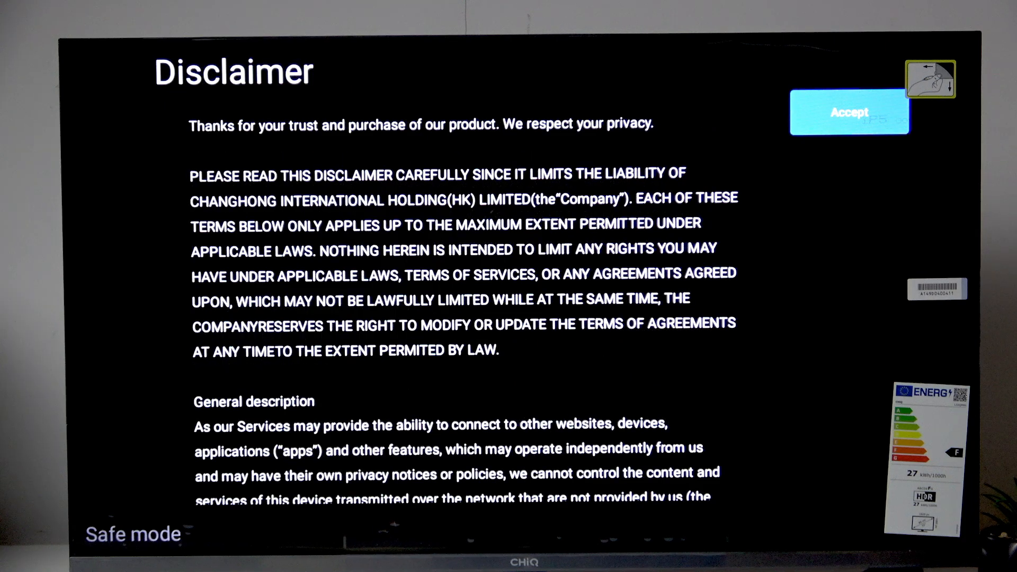
pyautogui.click(848, 112)
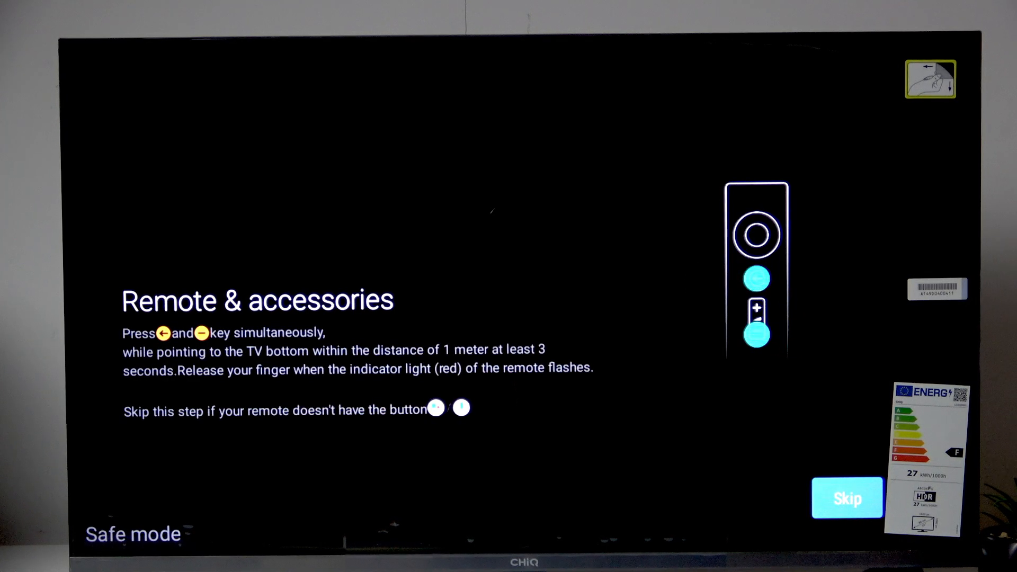
pyautogui.click(847, 498)
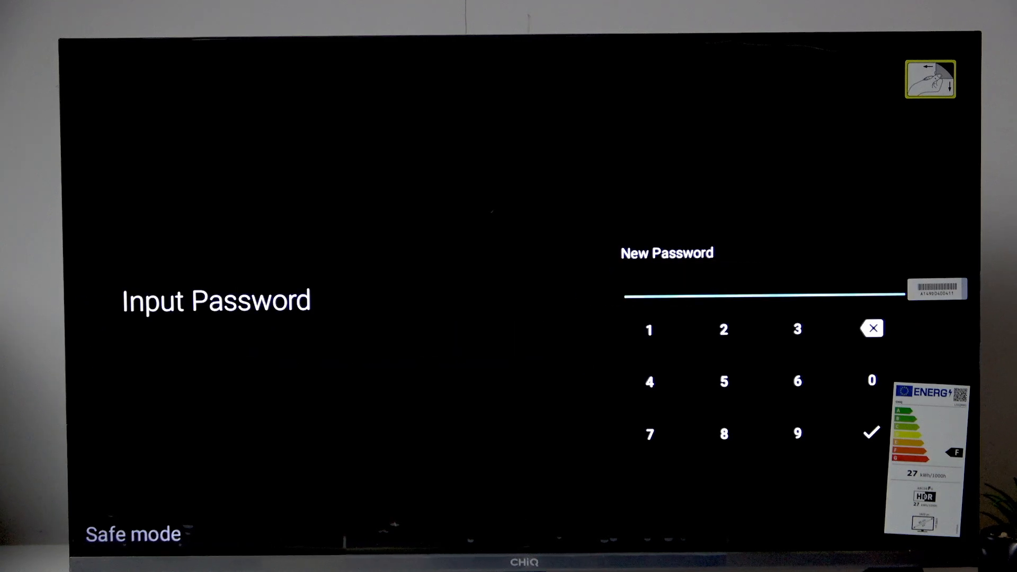
# - Enter a numeric TV password on the keypad, then re-enter its digits to confirm
pyautogui.click(722, 330)
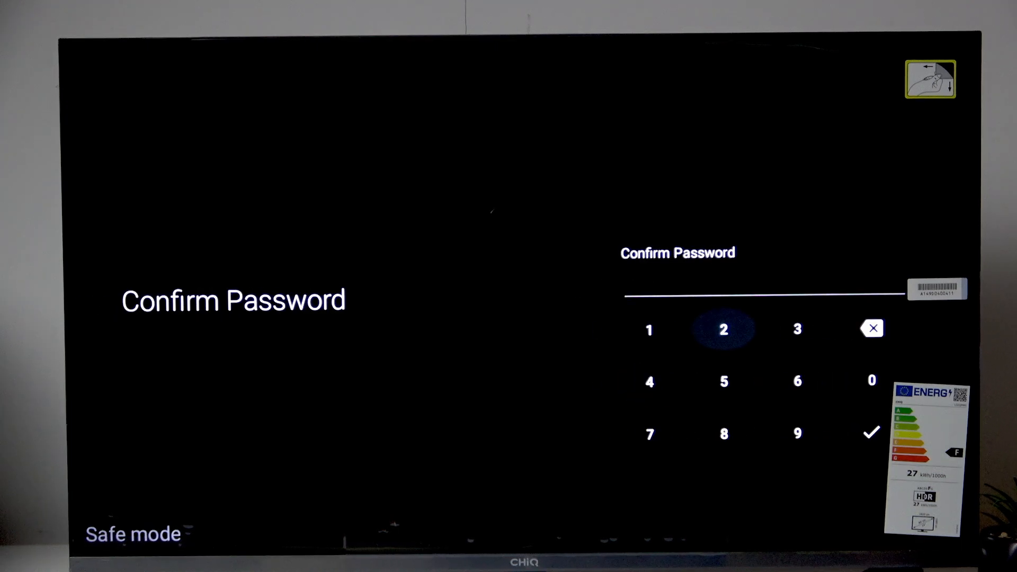
pyautogui.click(649, 329)
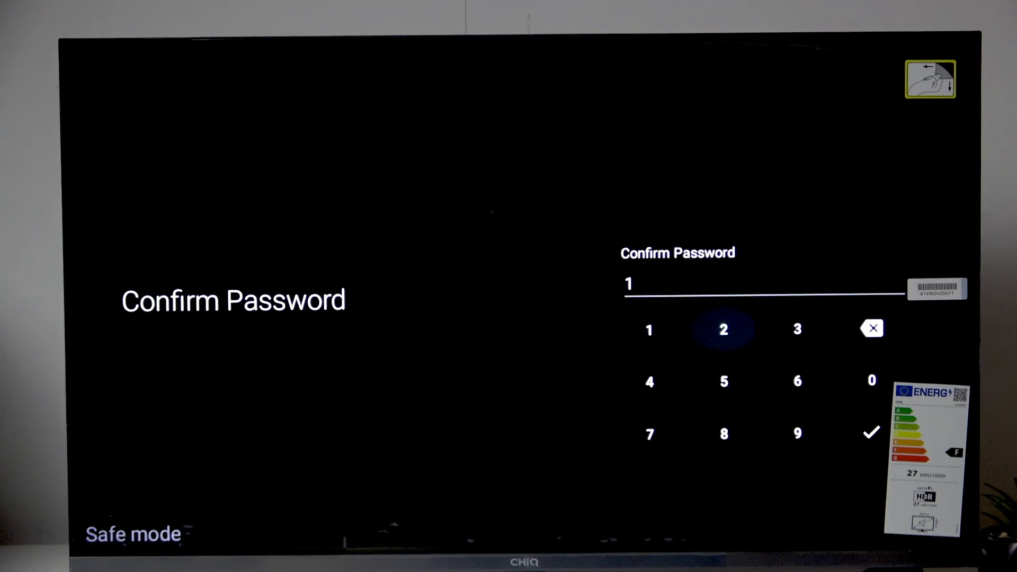
pyautogui.click(797, 330)
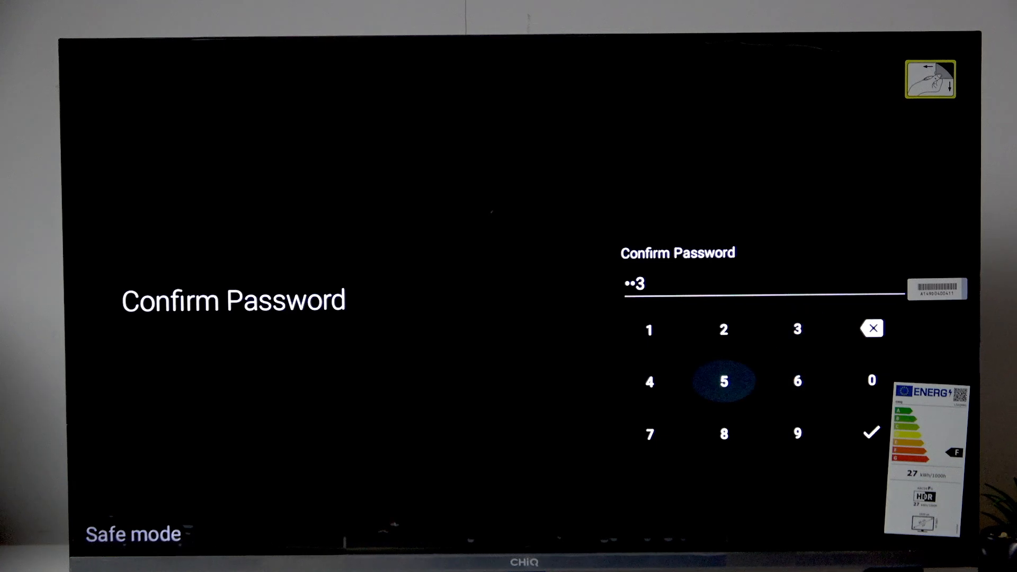
pyautogui.click(870, 433)
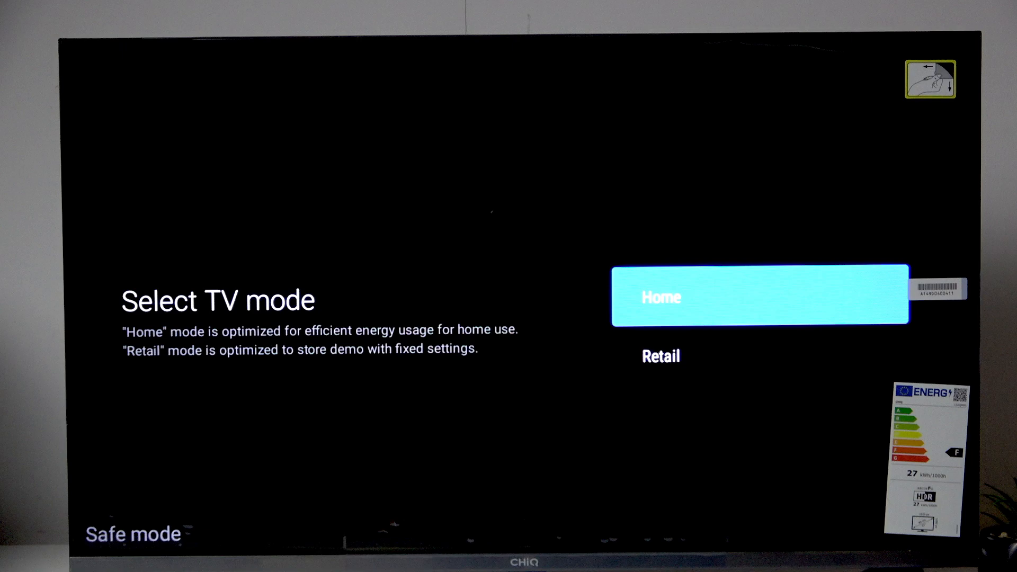
# - Choose Home TV mode and Saving Mode energy option, and skip tuner setup
pyautogui.press('Down')
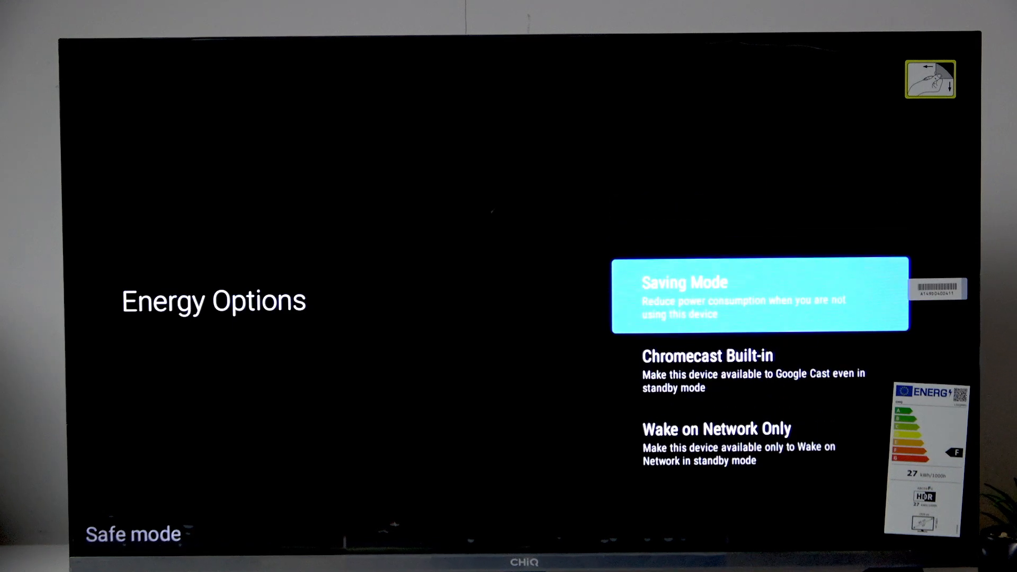
pyautogui.press('Down')
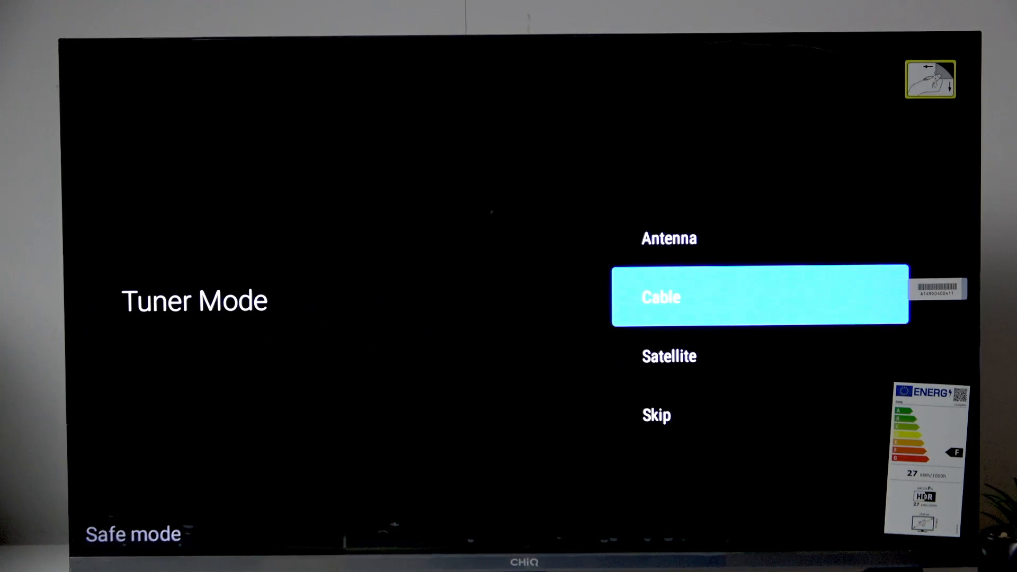
pyautogui.press('down')
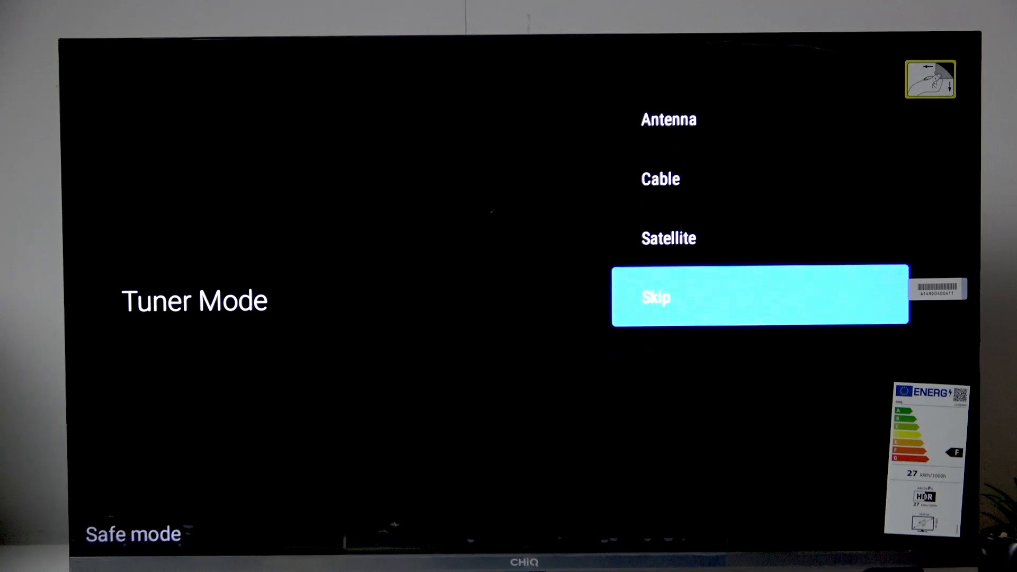
pyautogui.click(758, 297)
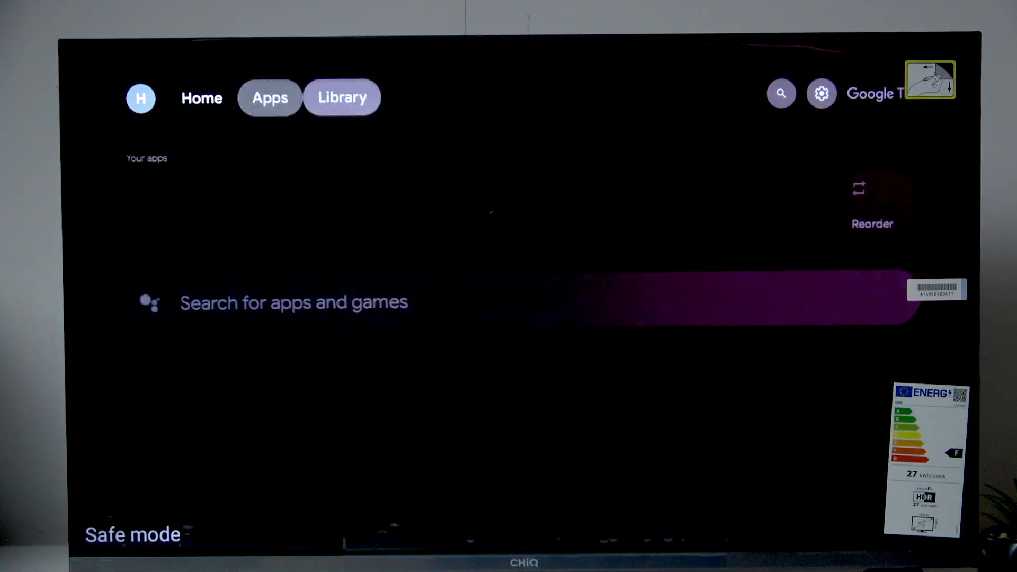
# - Move through the Search and Apps tabs, ending on Home to show Your apps
pyautogui.click(781, 93)
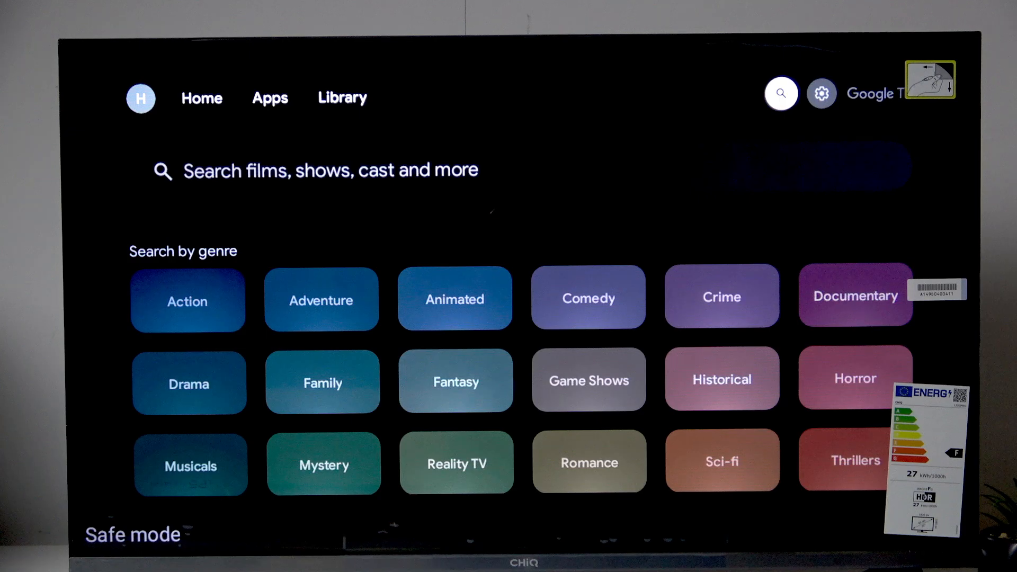
pyautogui.click(820, 93)
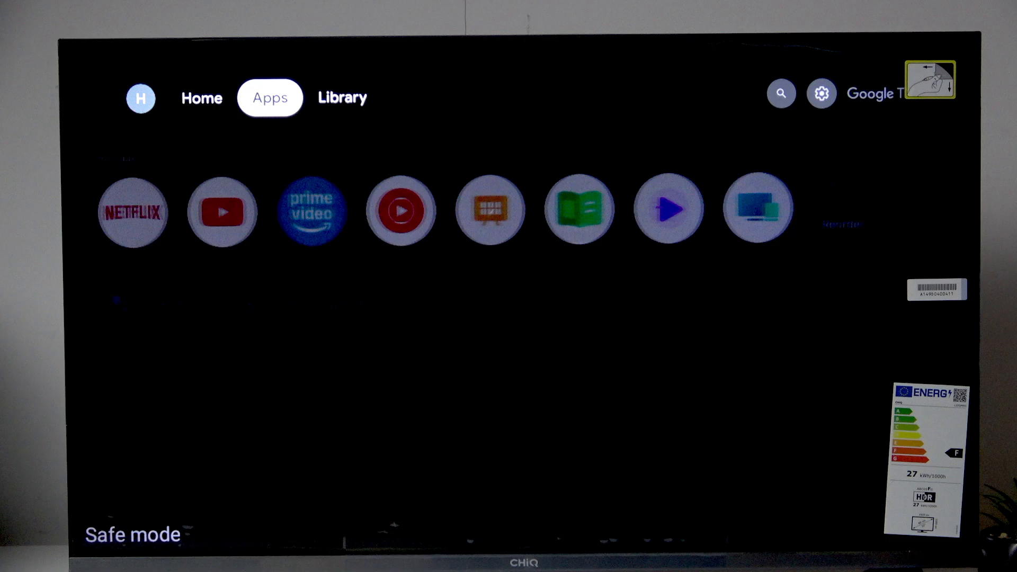
pyautogui.click(201, 97)
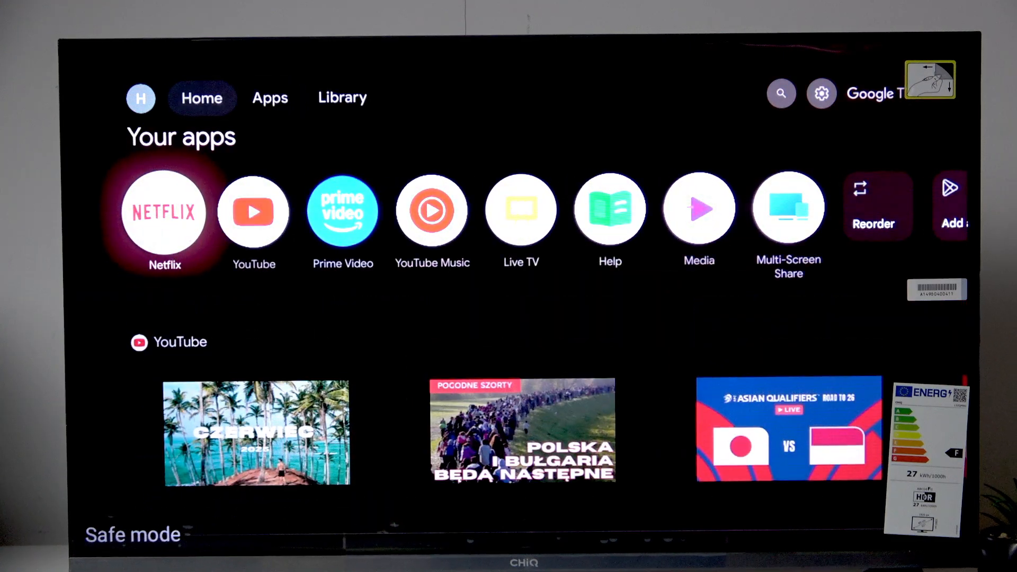